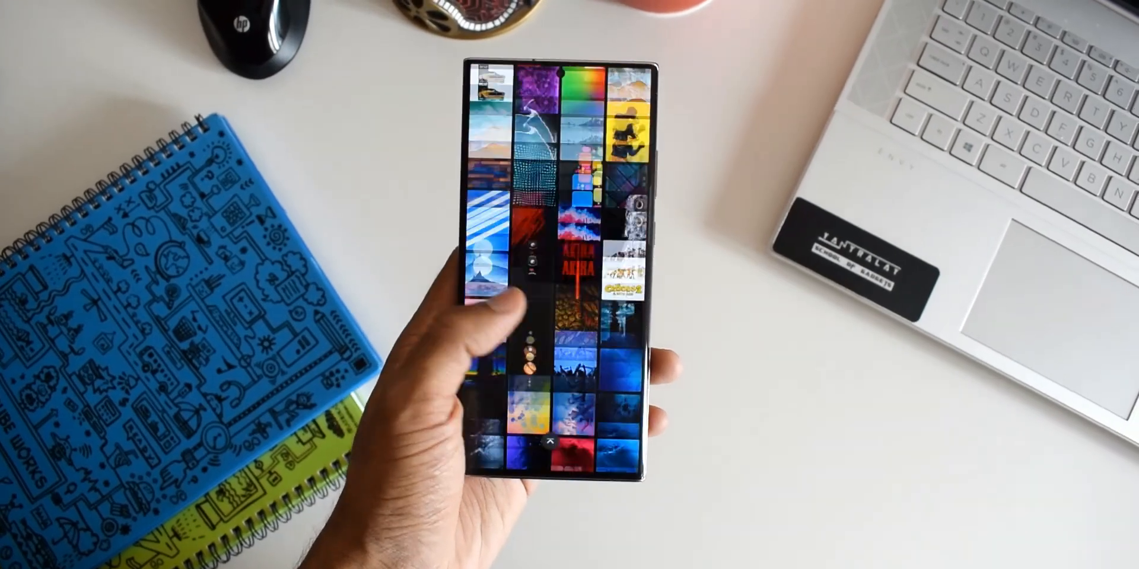
Step: Swipe up through the wallpapers album grid to reach the wave wallpaper
scroll(up, 3)
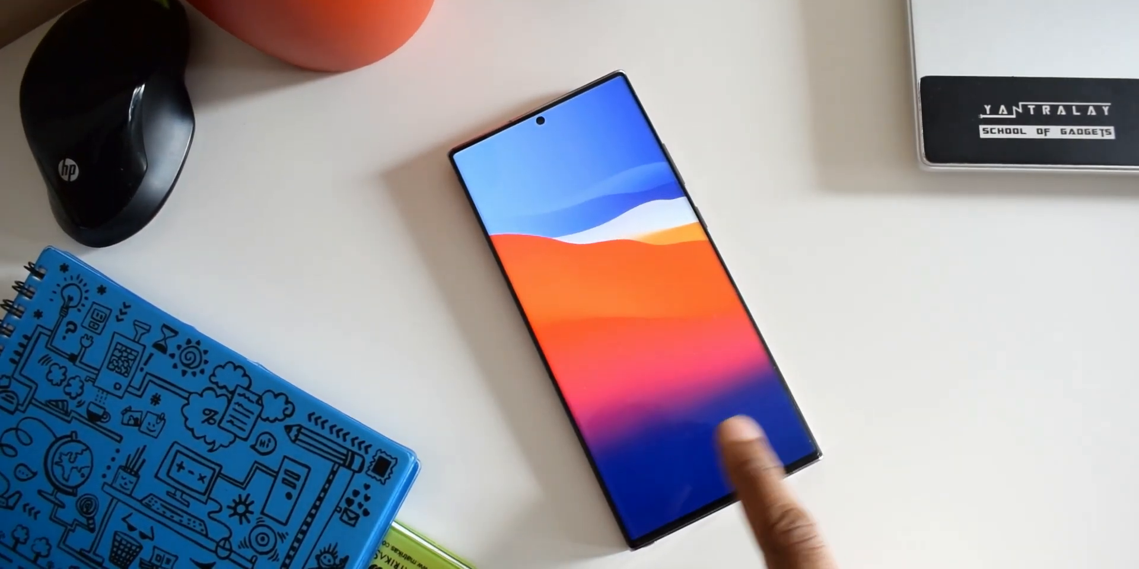
Step: Advance from the orange-and-blue wave wallpaper to the blue mountain scene with birds
click(734, 435)
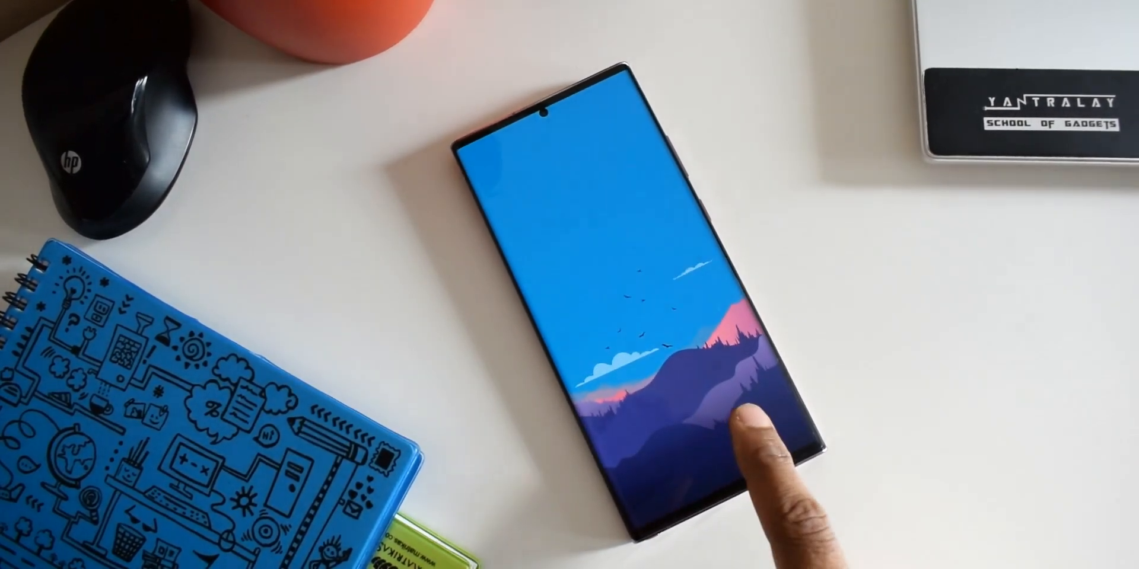